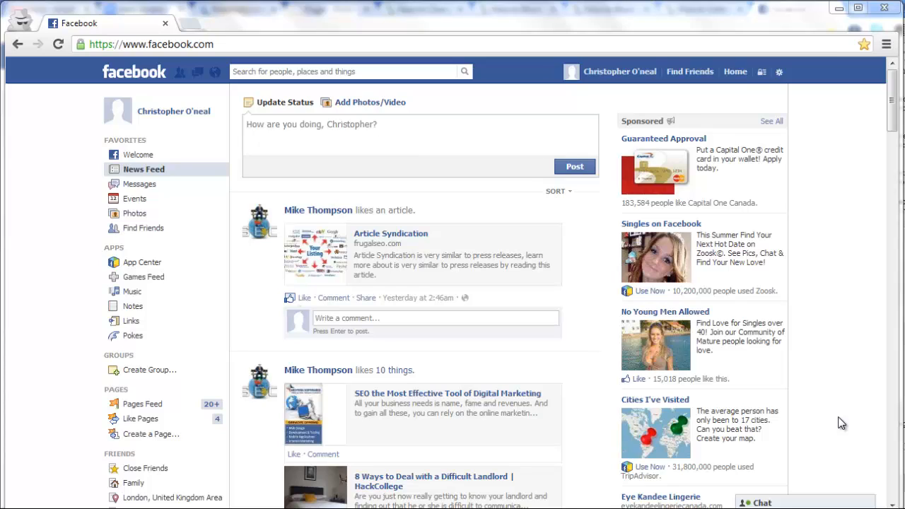
pyautogui.moveTo(816, 417)
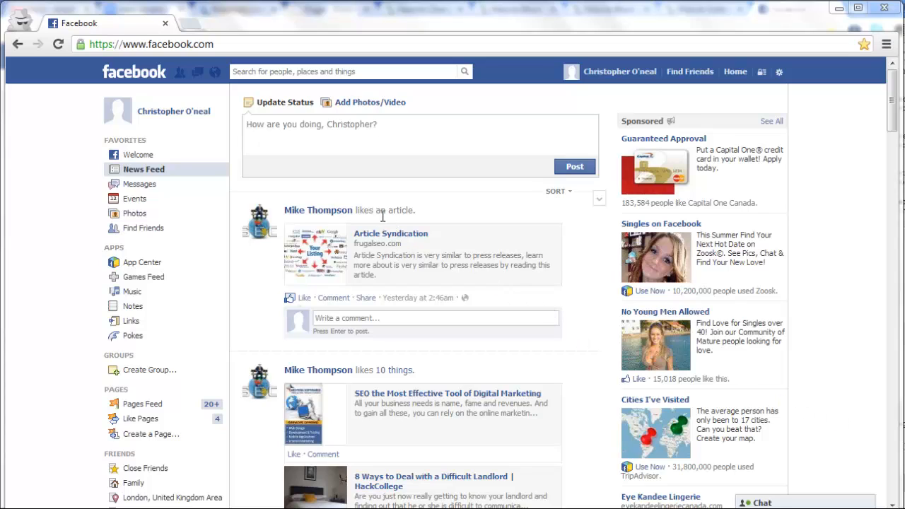
pyautogui.moveTo(329, 207)
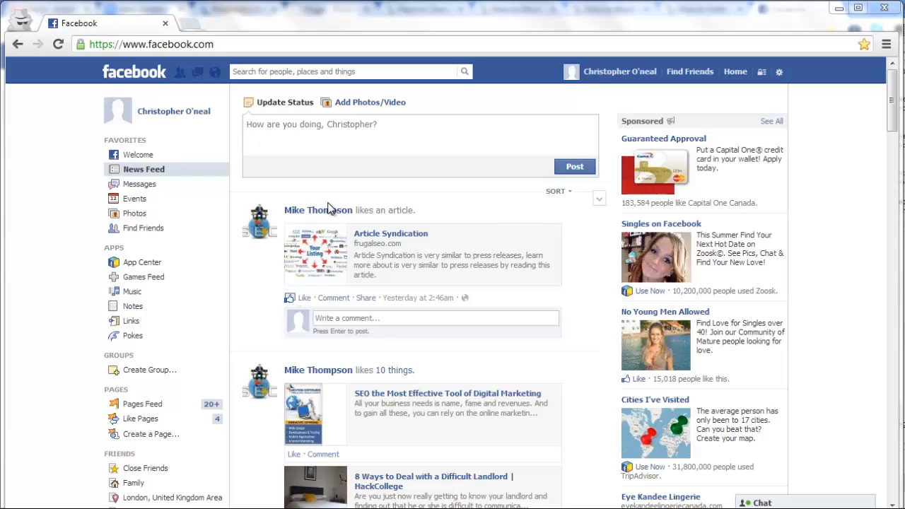
pyautogui.moveTo(317, 210)
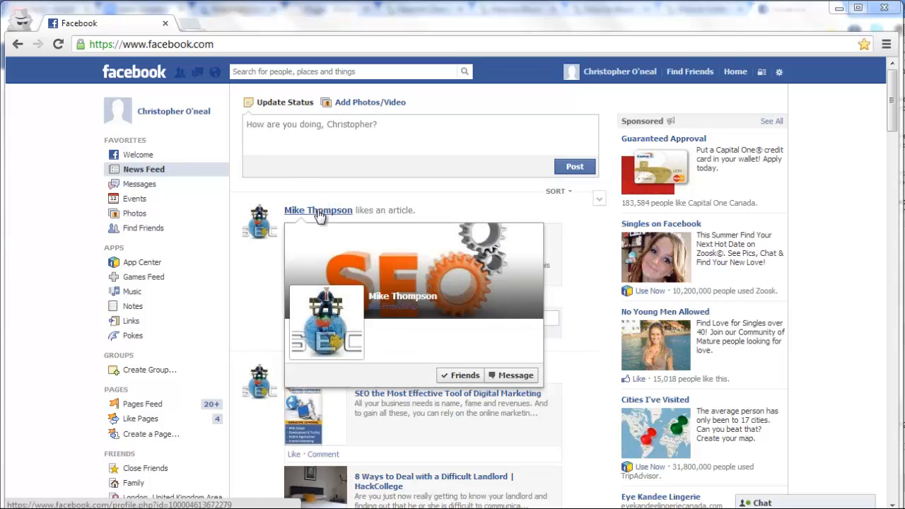
pyautogui.click(318, 210)
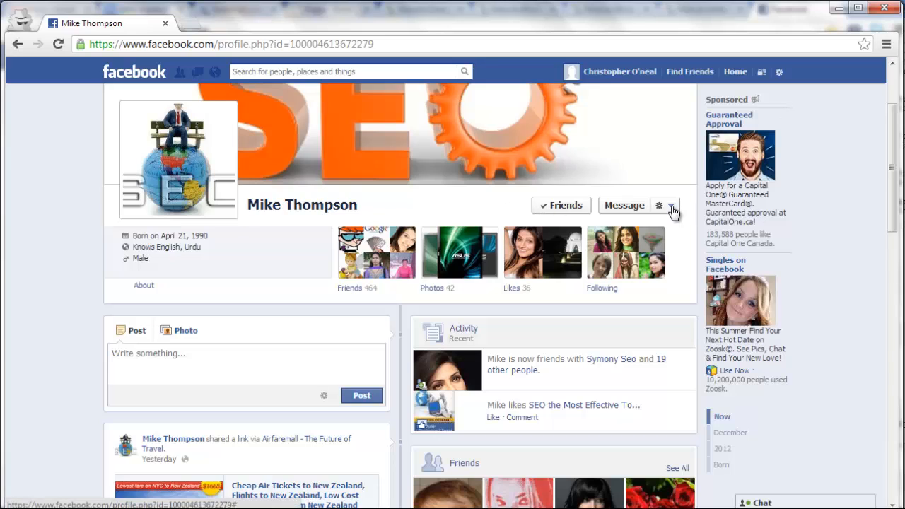
pyautogui.click(660, 205)
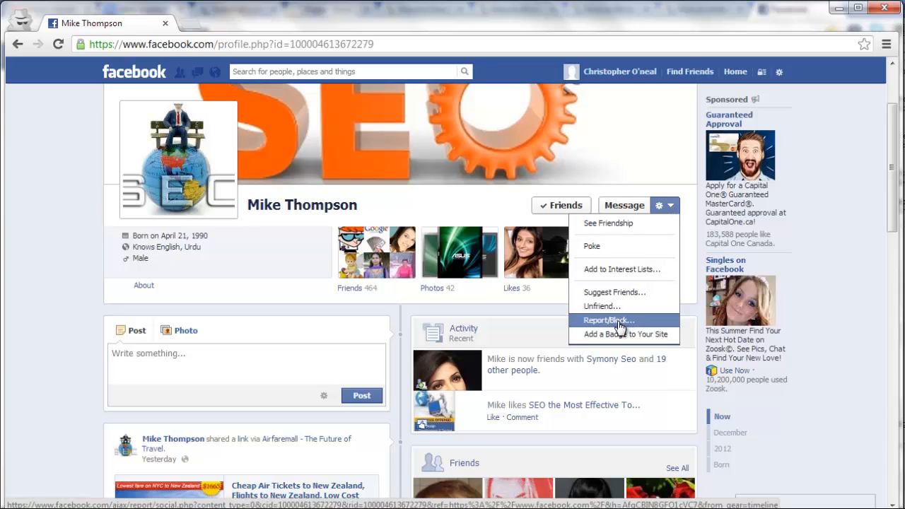
pyautogui.click(607, 320)
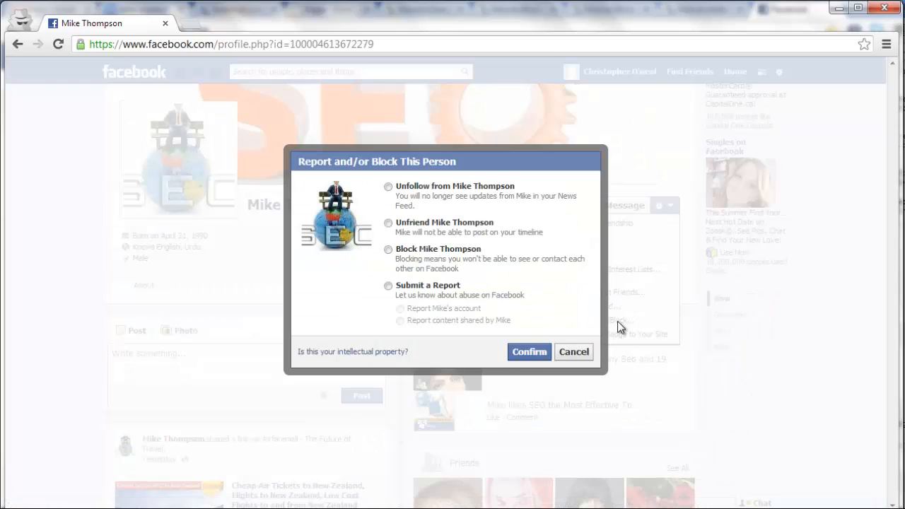
pyautogui.click(388, 248)
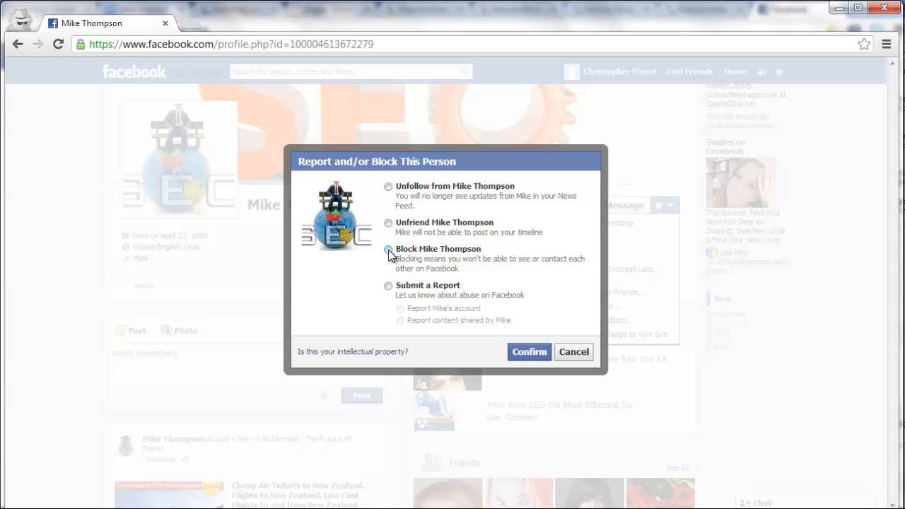
pyautogui.click(387, 248)
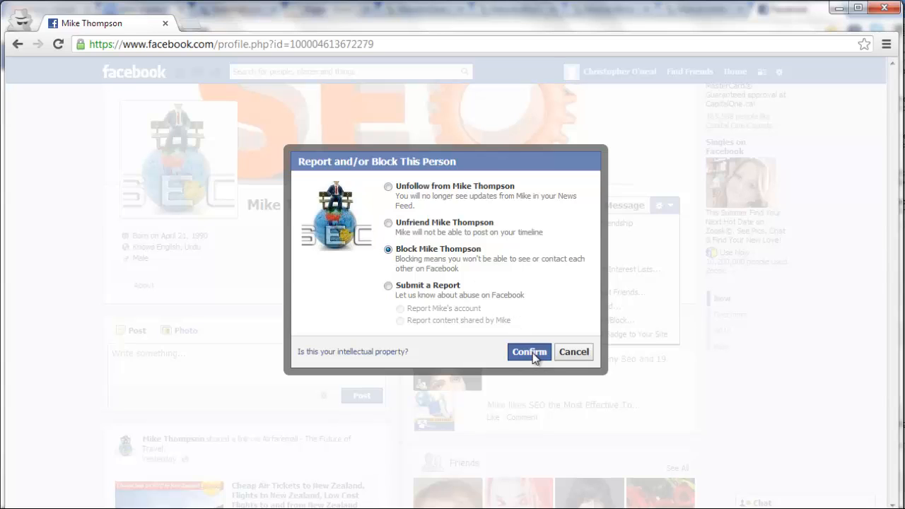
pyautogui.click(528, 351)
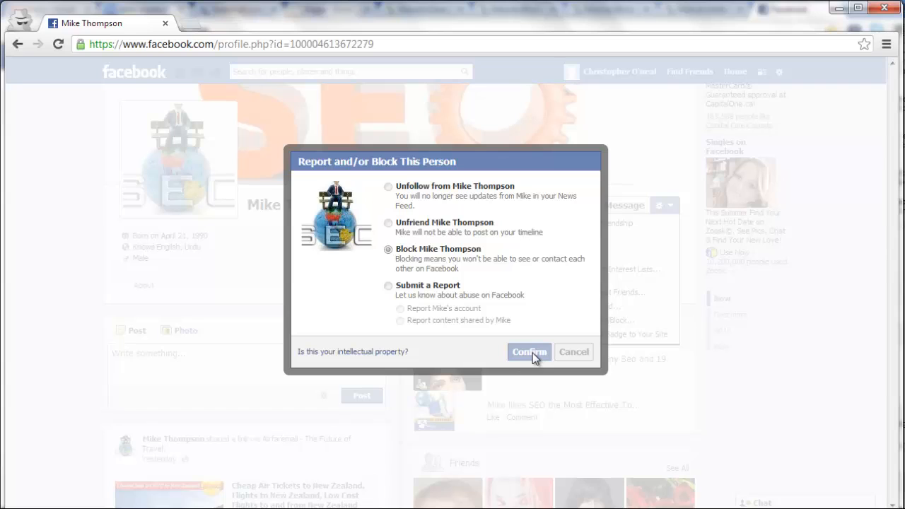
pyautogui.moveTo(453, 363)
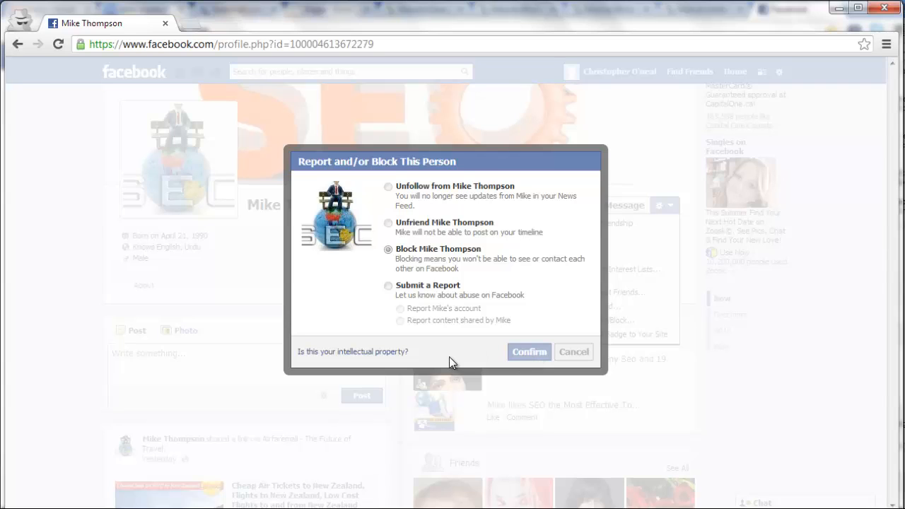
pyautogui.click(529, 351)
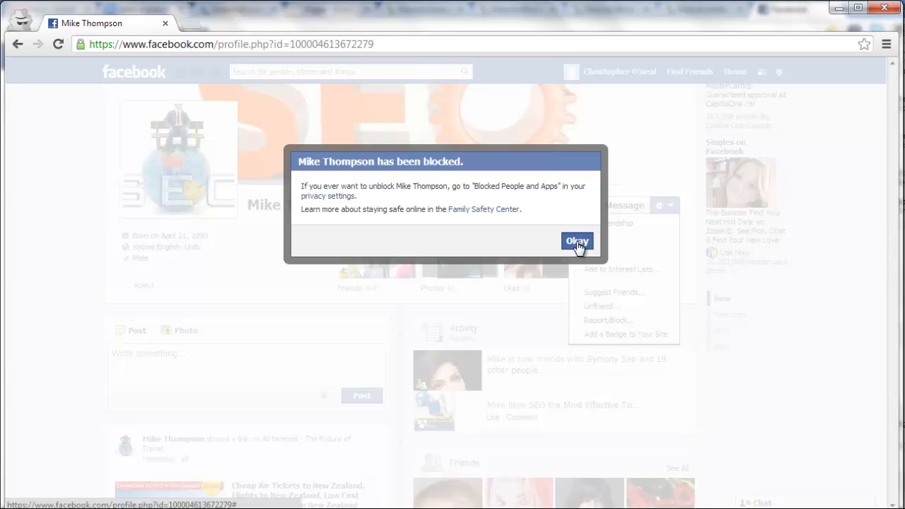
pyautogui.click(577, 241)
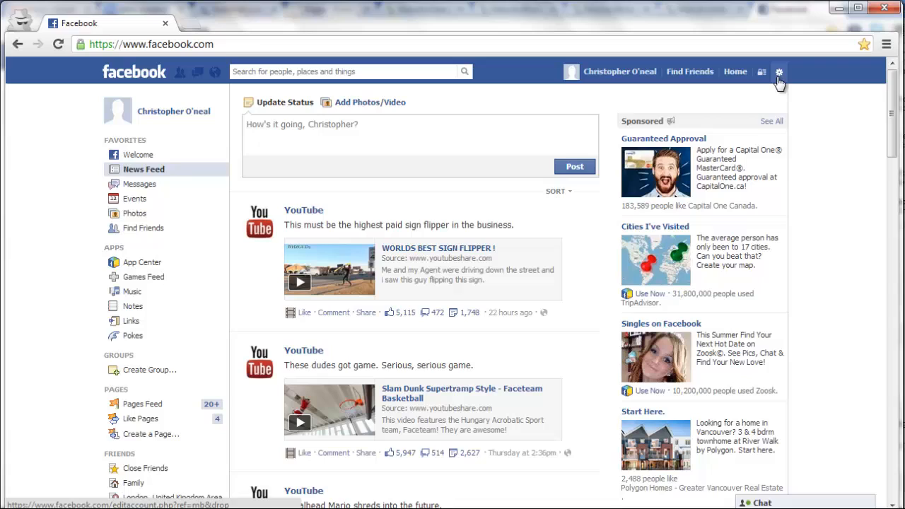
# - Go to Privacy Settings from the top-bar gear menu
pyautogui.click(779, 71)
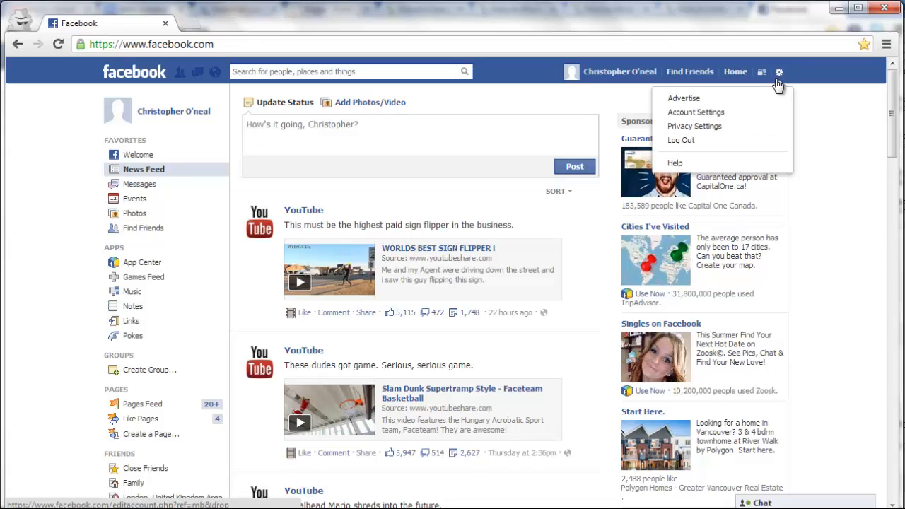
pyautogui.moveTo(695, 125)
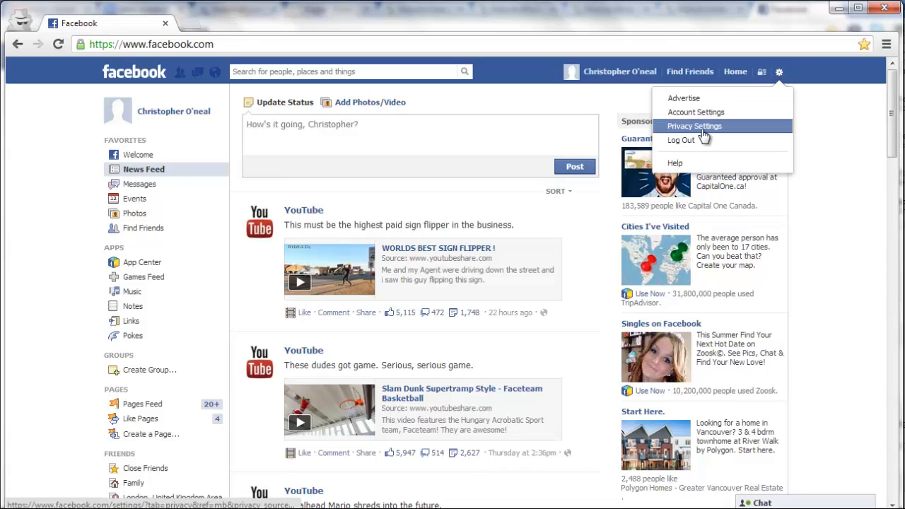
pyautogui.click(694, 126)
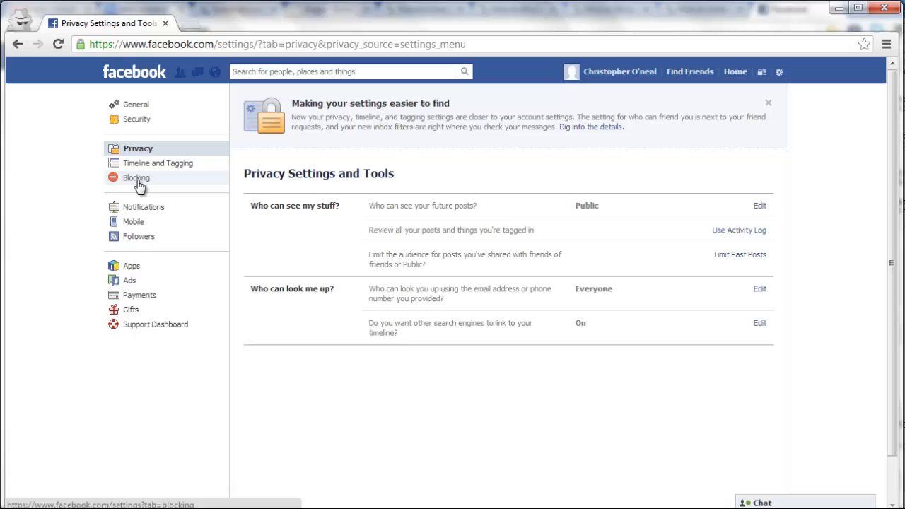
# - Open Manage Blocking and enter 'jack skeleton' in the Block users field
pyautogui.click(136, 177)
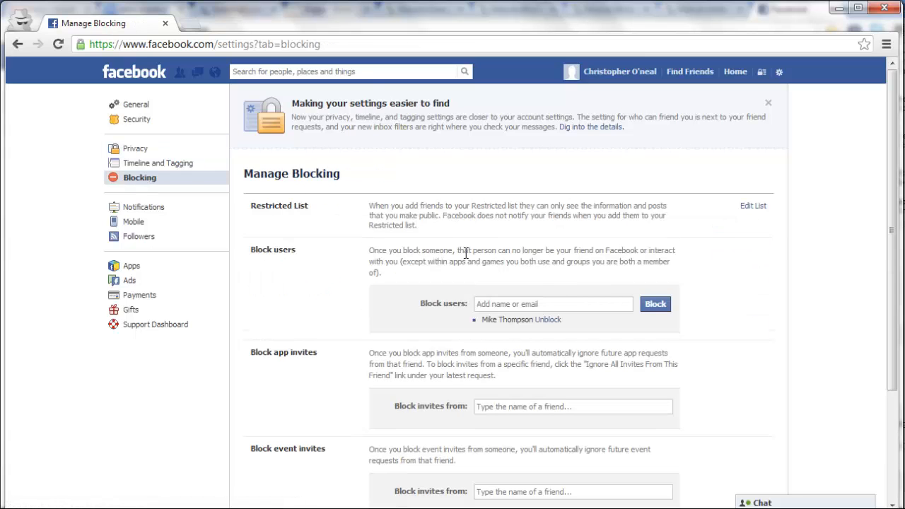
pyautogui.click(767, 103)
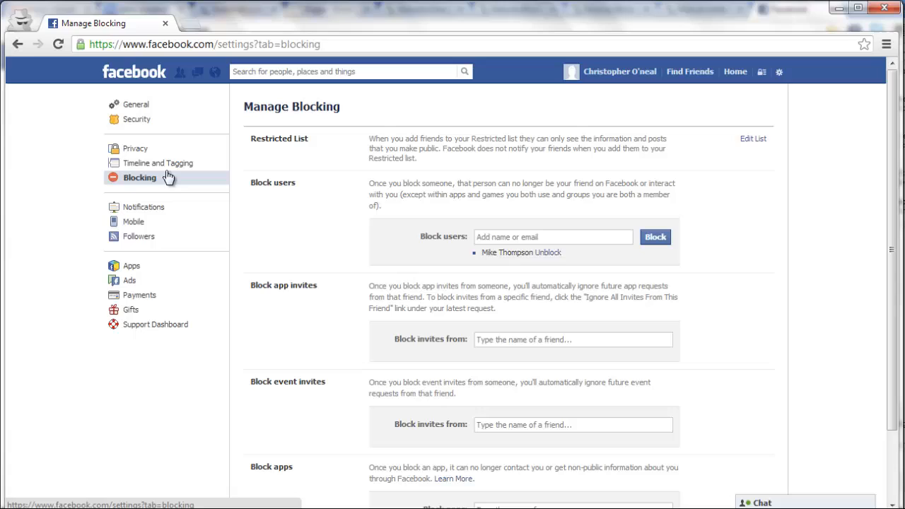
pyautogui.click(553, 236)
pyautogui.write('Jack')
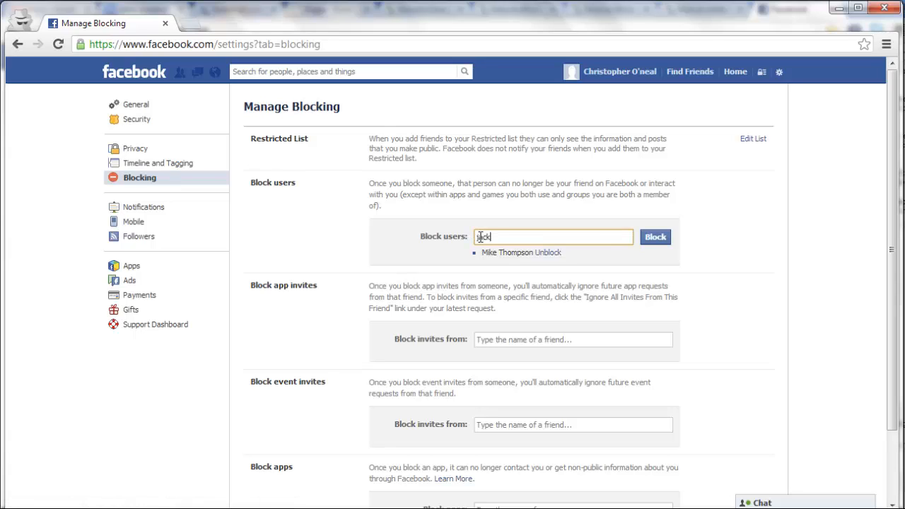
pyautogui.write('skeleton')
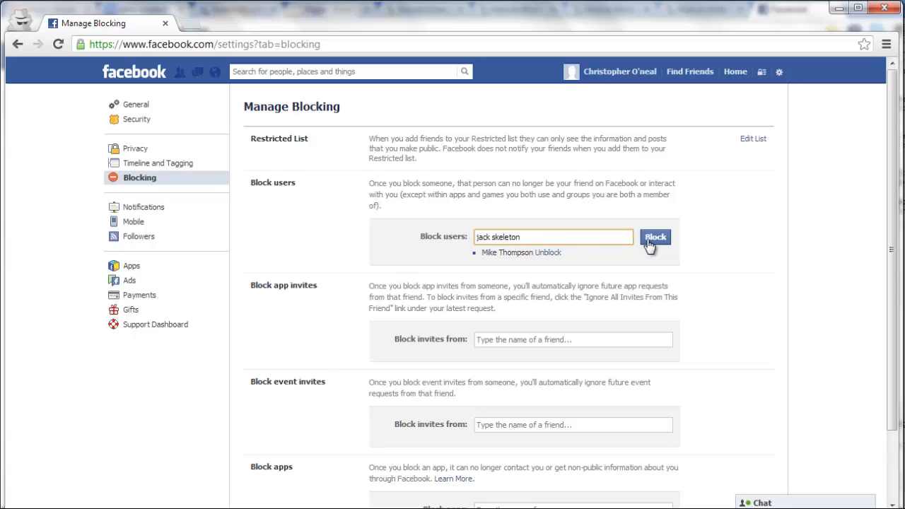
# - Search the matches and block the skull-faced Jack Skeleton
pyautogui.click(654, 237)
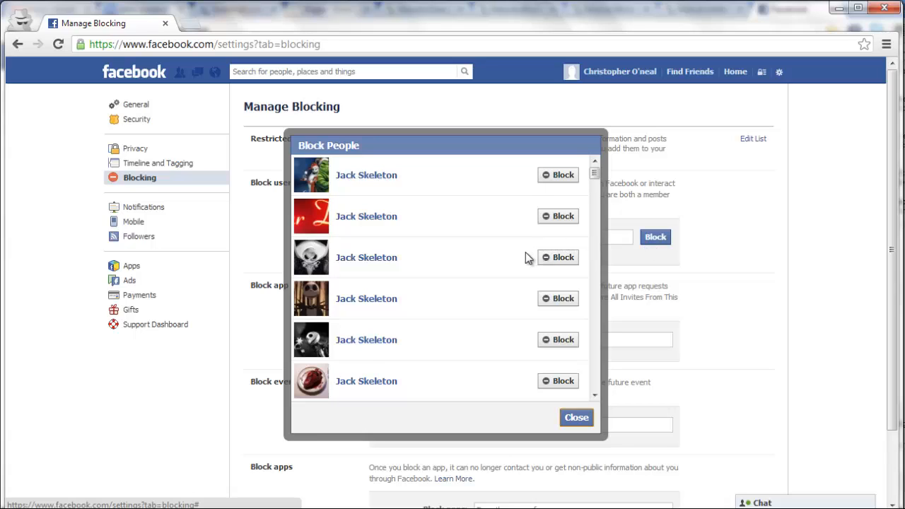
pyautogui.moveTo(560, 260)
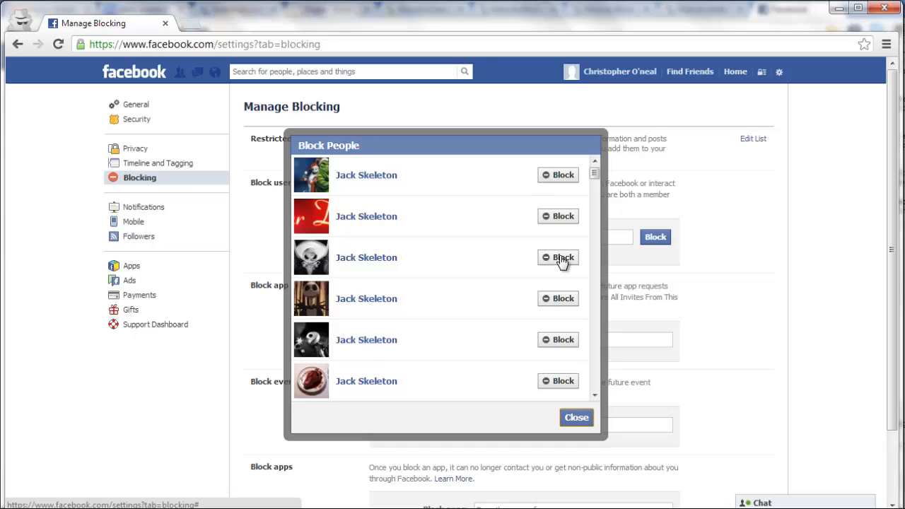
pyautogui.click(558, 256)
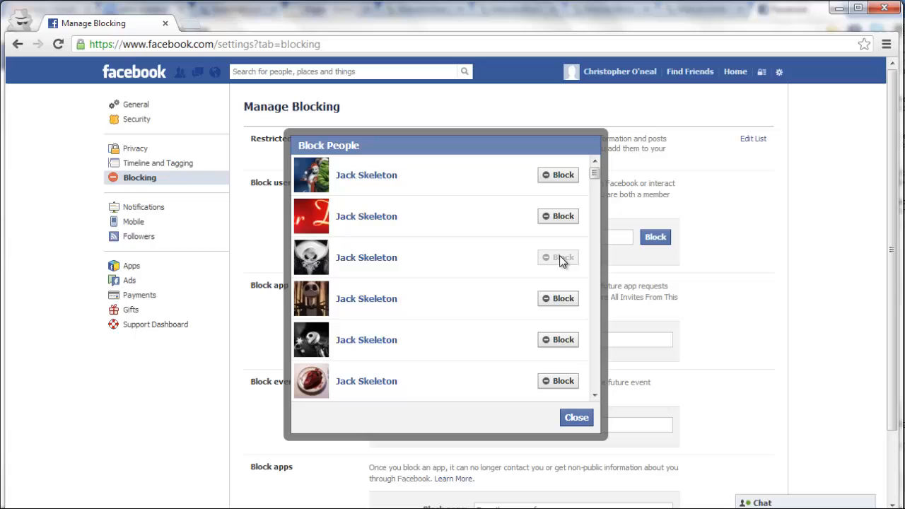
pyautogui.click(576, 417)
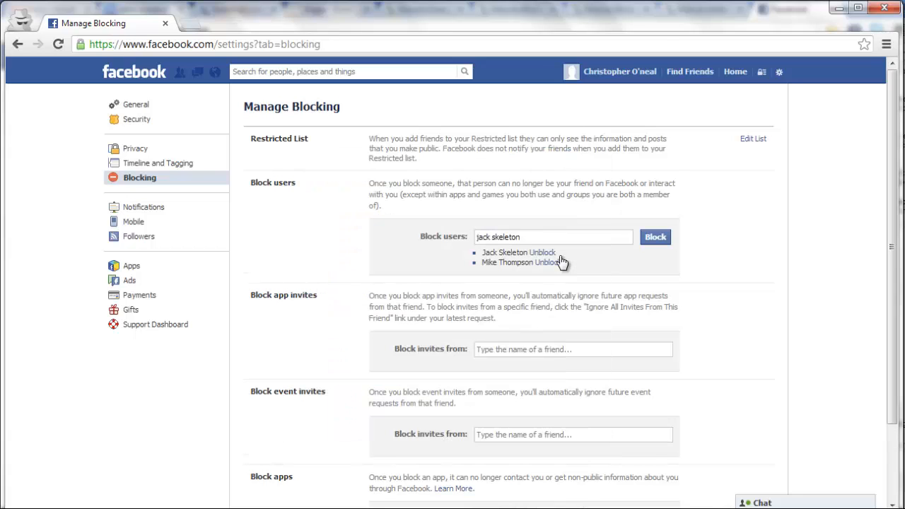
pyautogui.moveTo(591, 267)
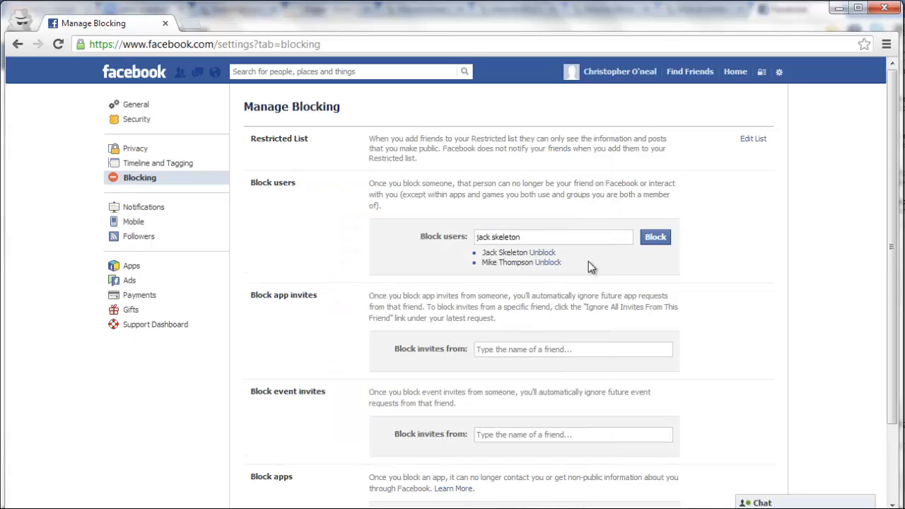